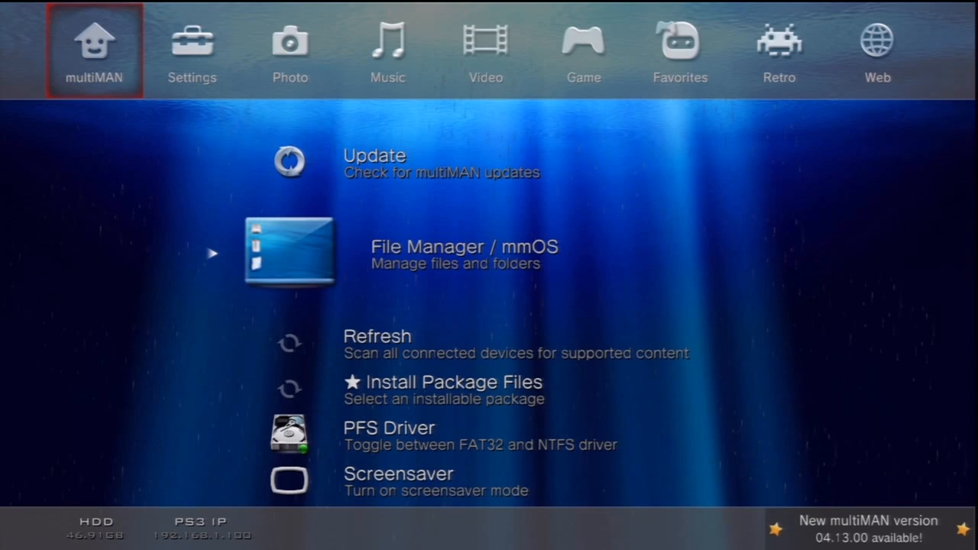
- View netshare.bX from /dev_hdd0/home/00000004 in the file manager's HEX Viewer
click(289, 247)
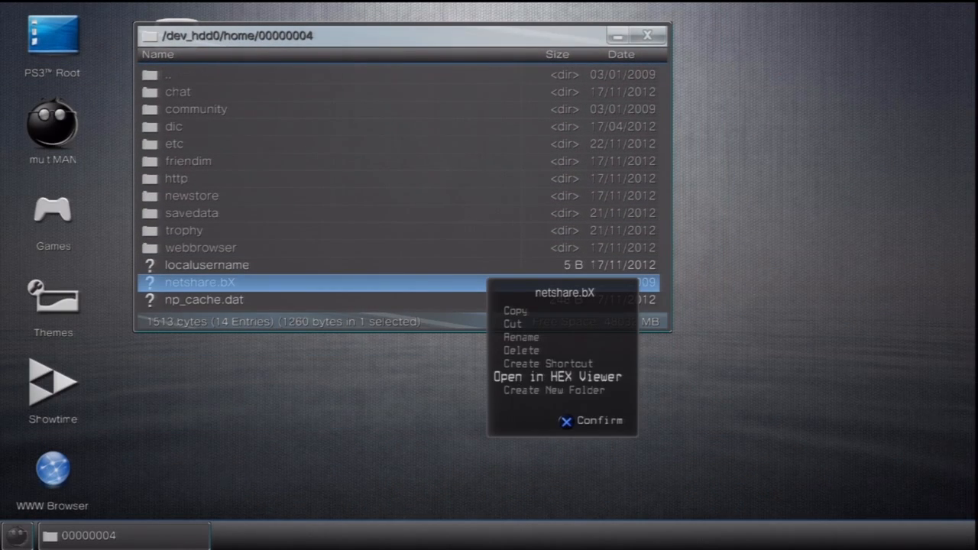
click(556, 376)
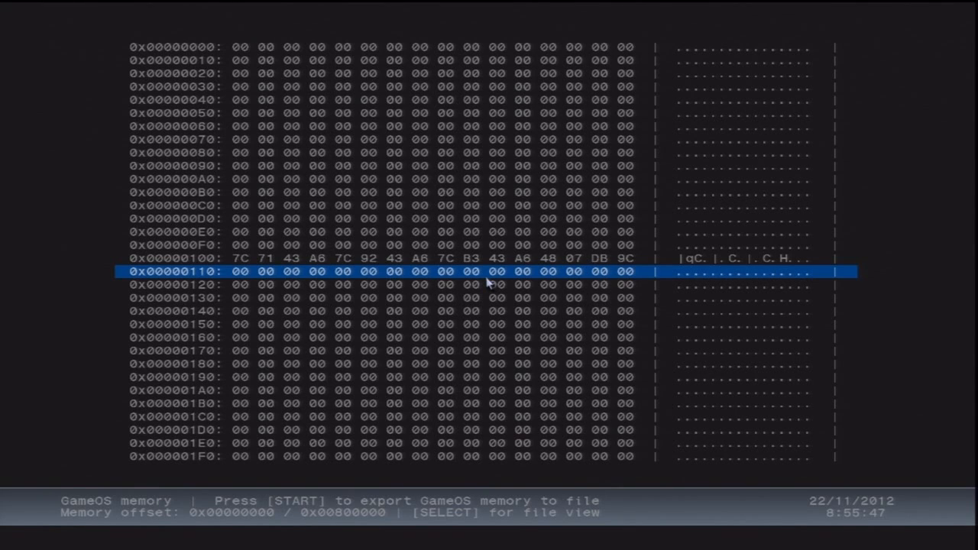
- Start exporting GameOS memory, prompting for a USB drive with 16MB free
key(start)
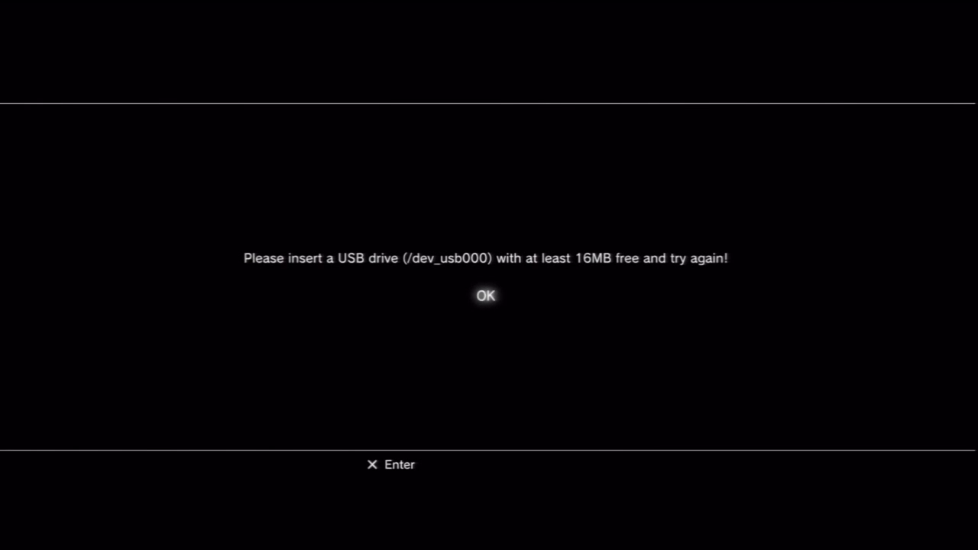
- Acknowledge the USB notice so the 239 MB flash NAND image is saved to the USB drive
click(486, 297)
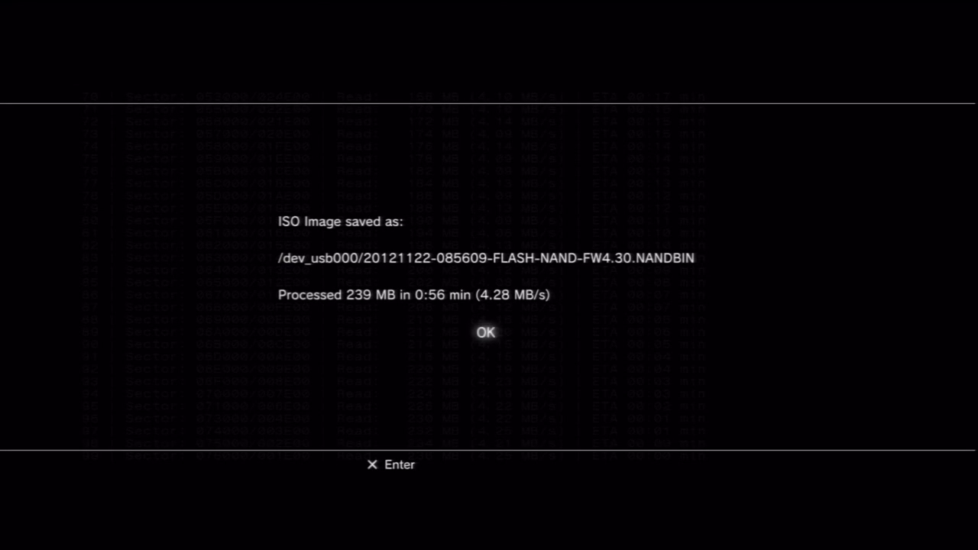
- Acknowledge the saved NANDBIN report, leading to the quit-game prompt
click(486, 333)
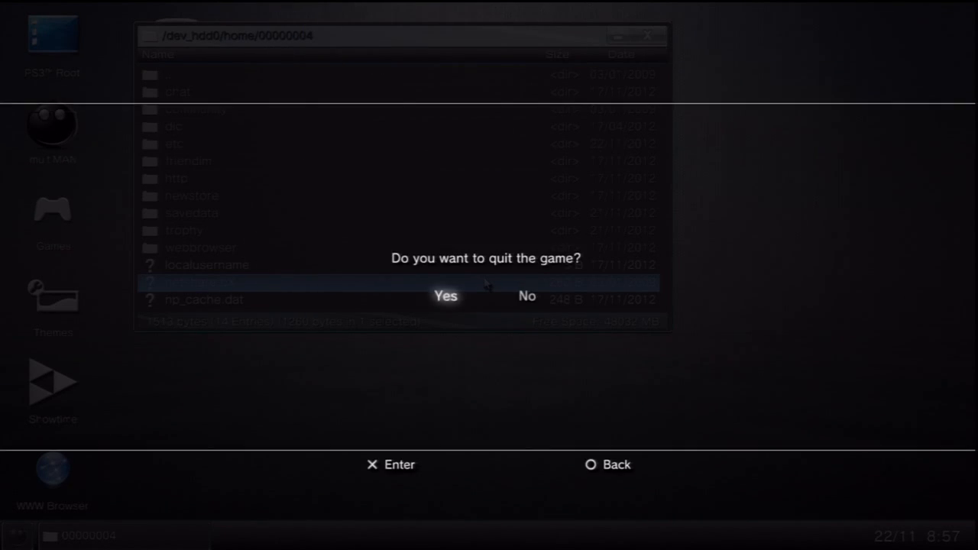
- Confirm quitting multiMAN to return to the XMB Game column
click(446, 296)
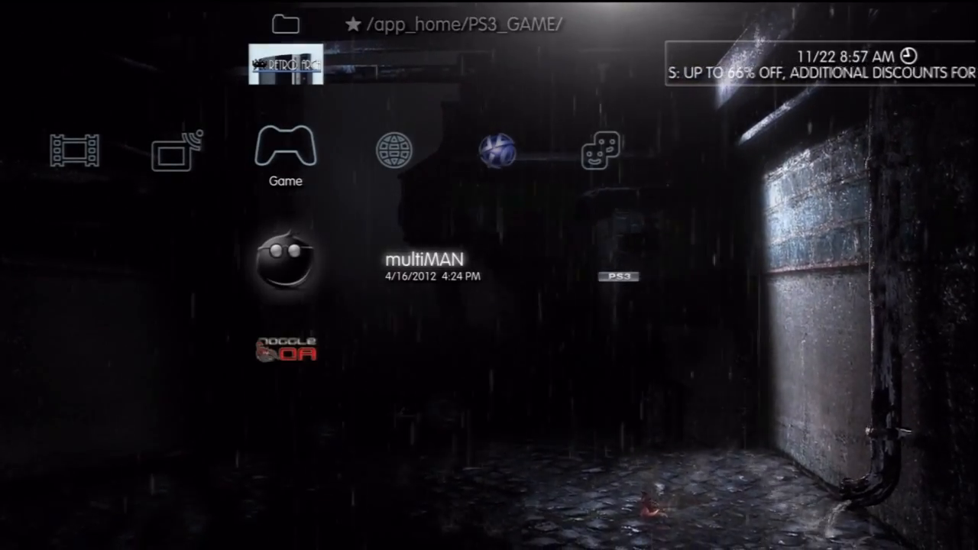